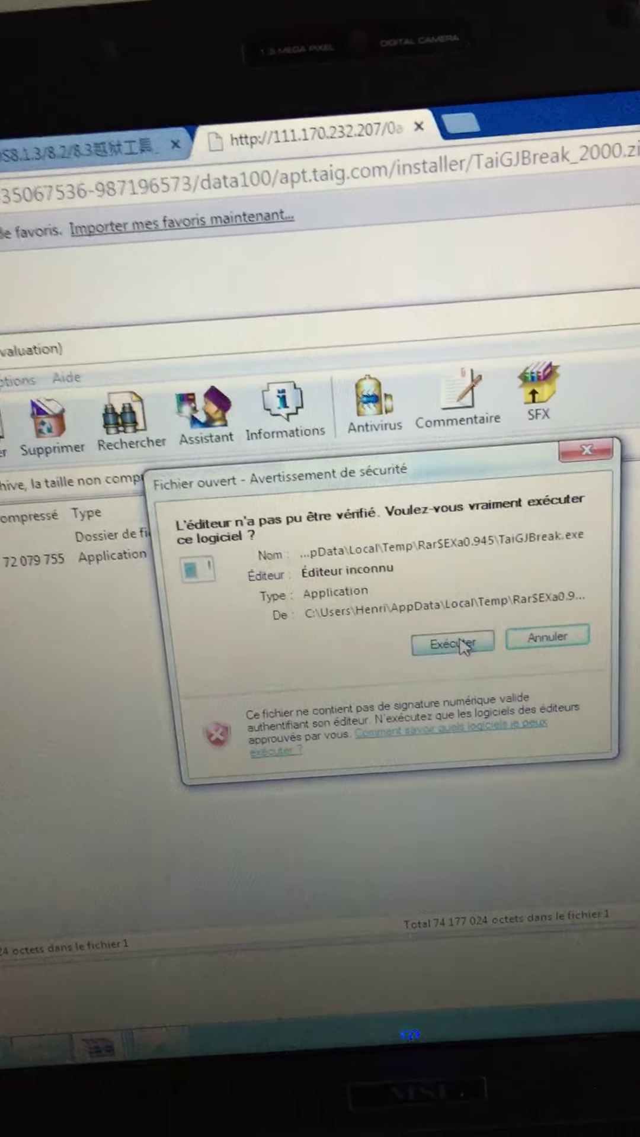
Run the unverified TaiGJBreak.exe anyway, then update the modified file in the archive.
left_click(452, 642)
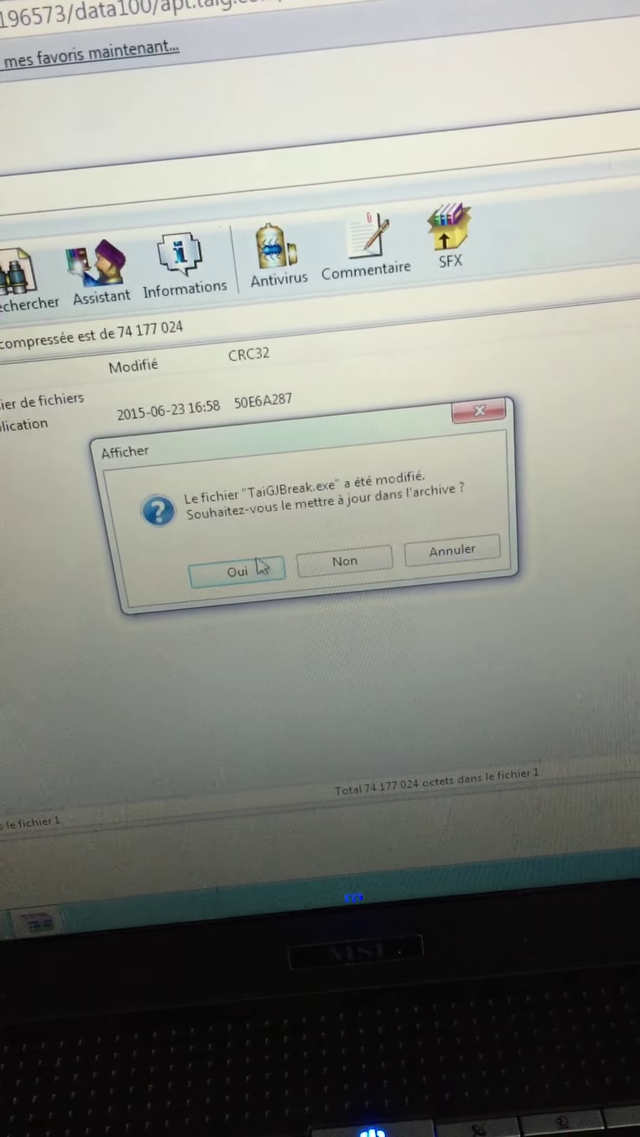
left_click(233, 568)
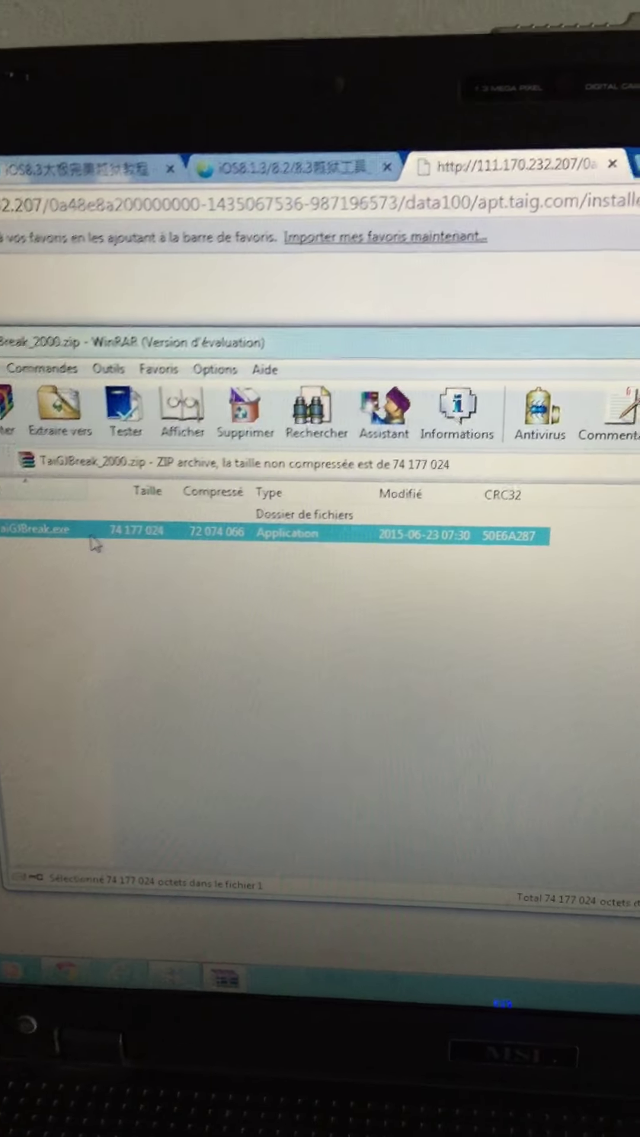
left_click(56, 408)
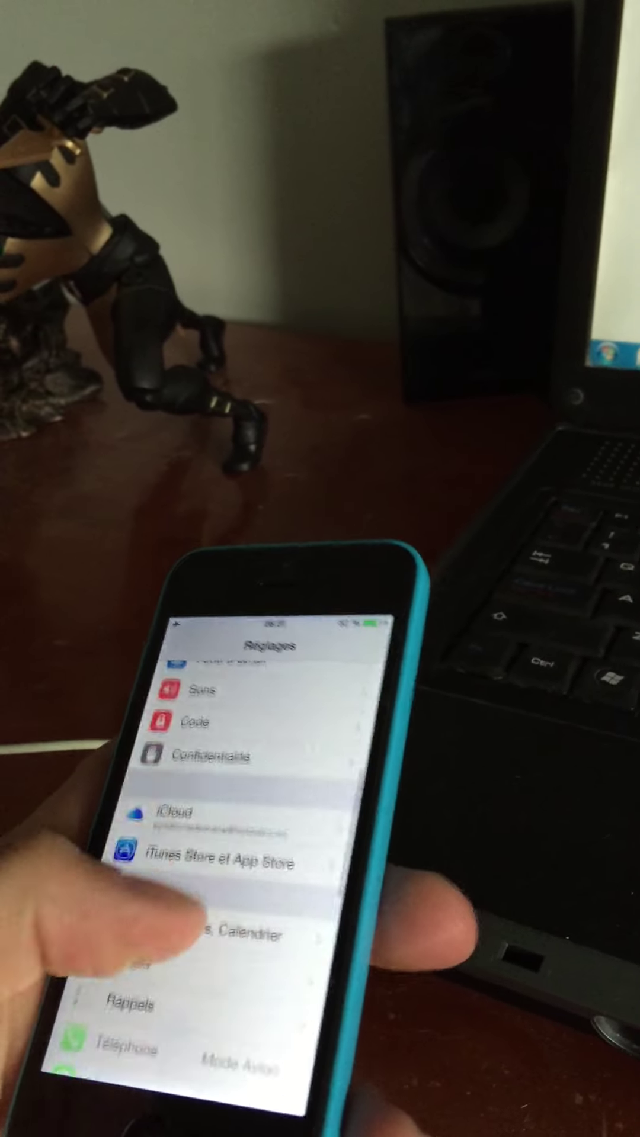
Scroll the iPhone Settings list down past Téléphone and Messages toward iCloud.
scroll("down", 3)
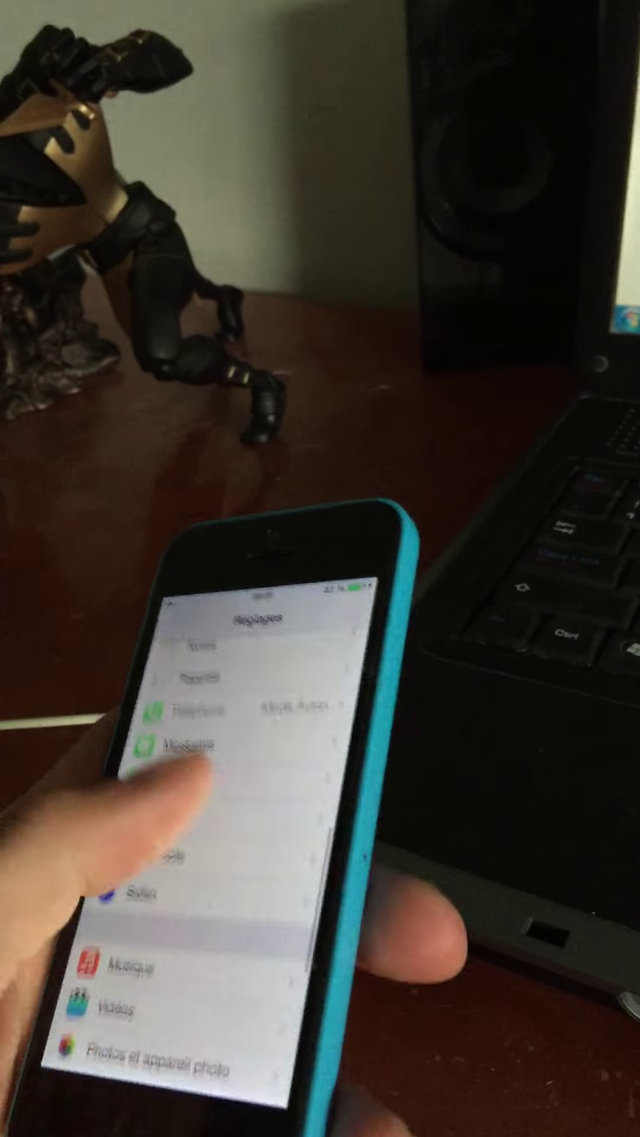